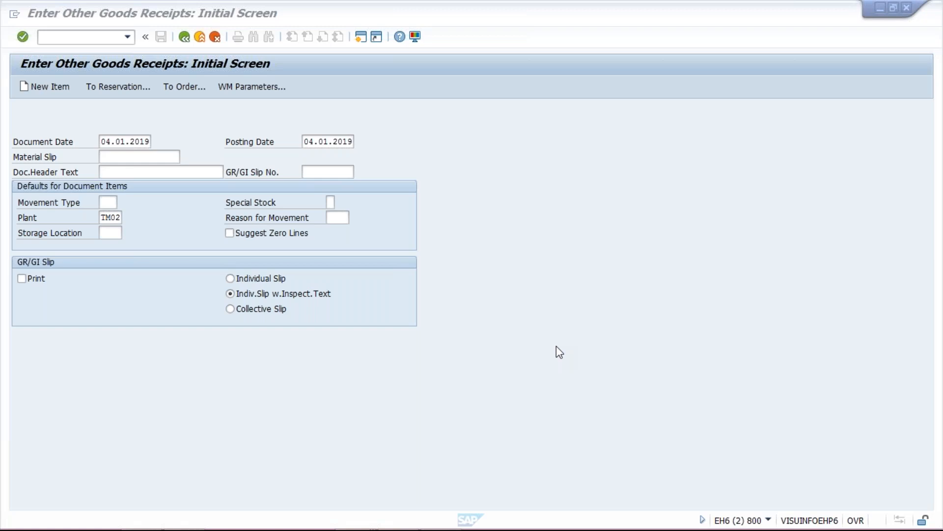
mouse_move(530, 319)
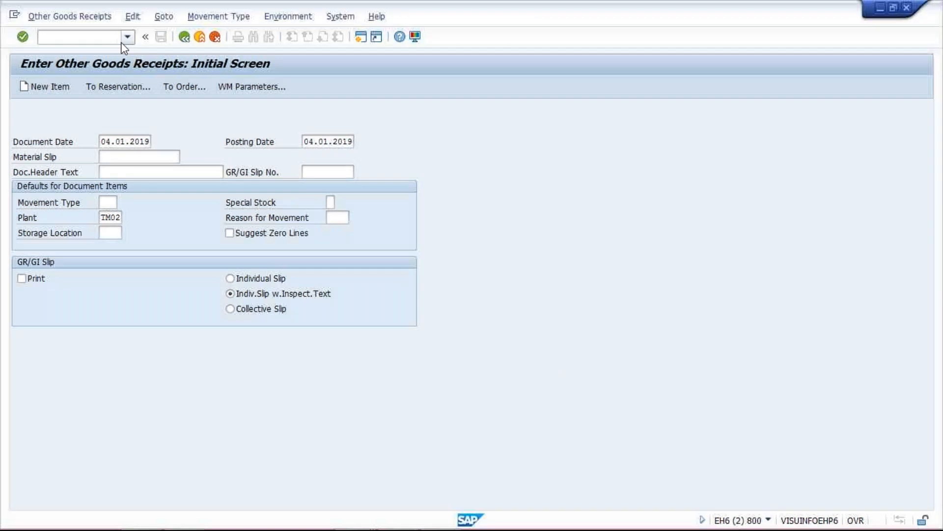
Call MB1C and enter movement type 561 with storage location TM02.
text(/nMB1C)
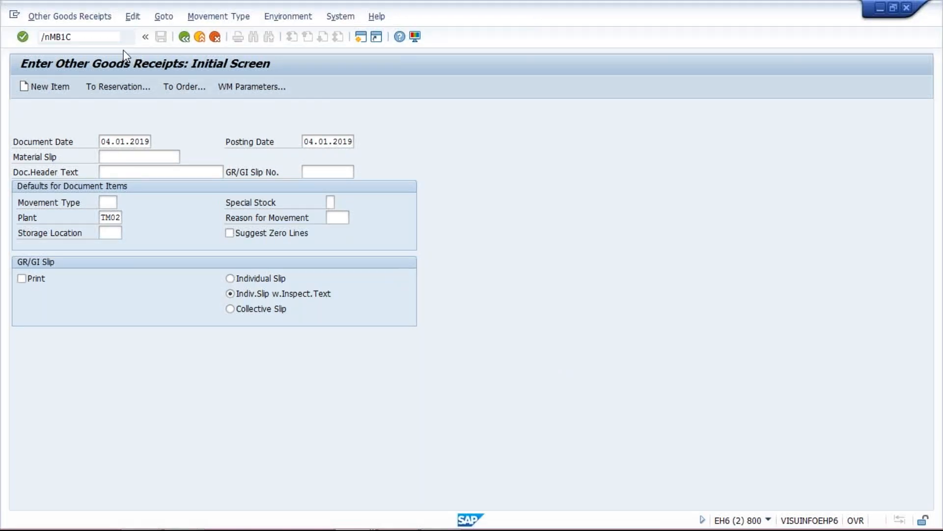
mouse_move(151, 78)
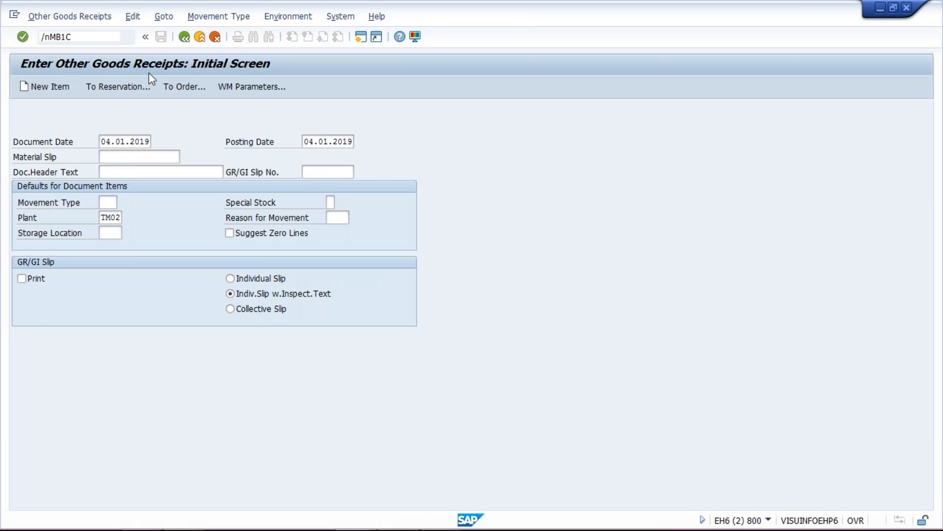
click(108, 202)
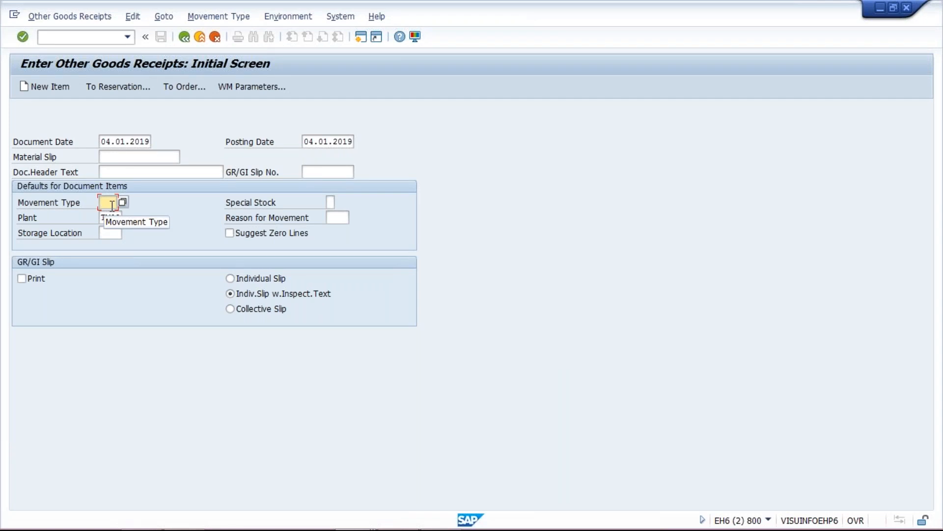
text(561)
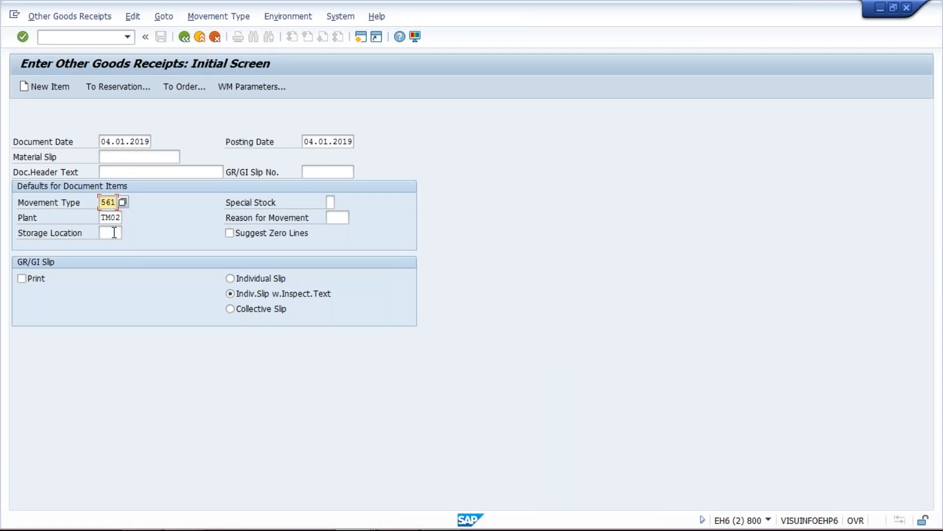
click(108, 233)
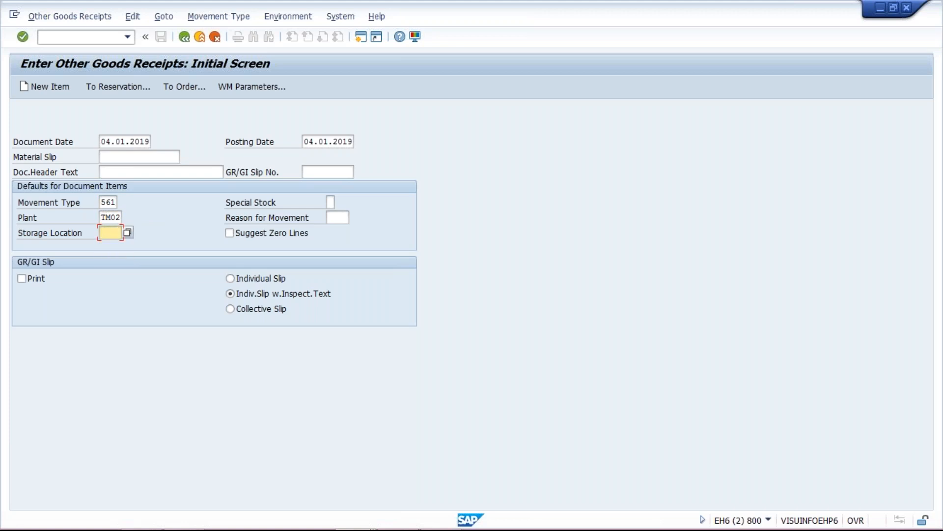
mouse_move(315, 236)
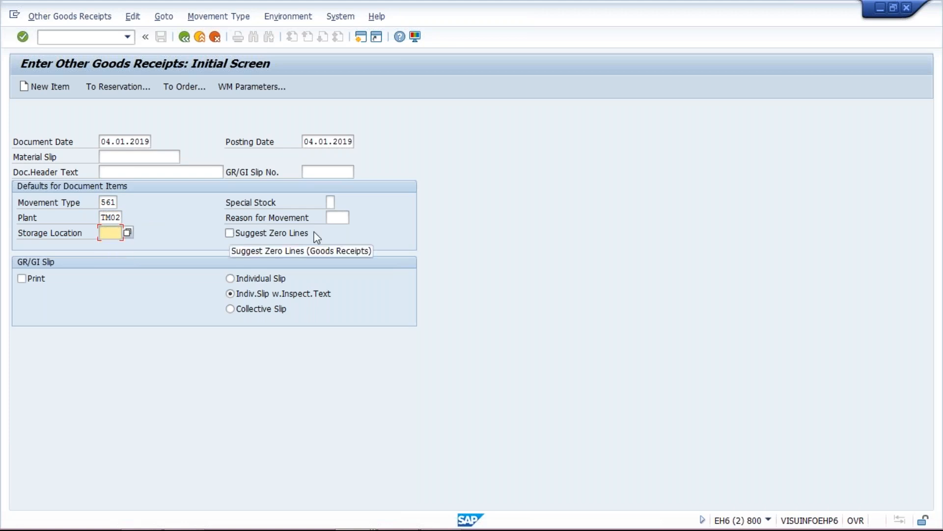
text(TM02)
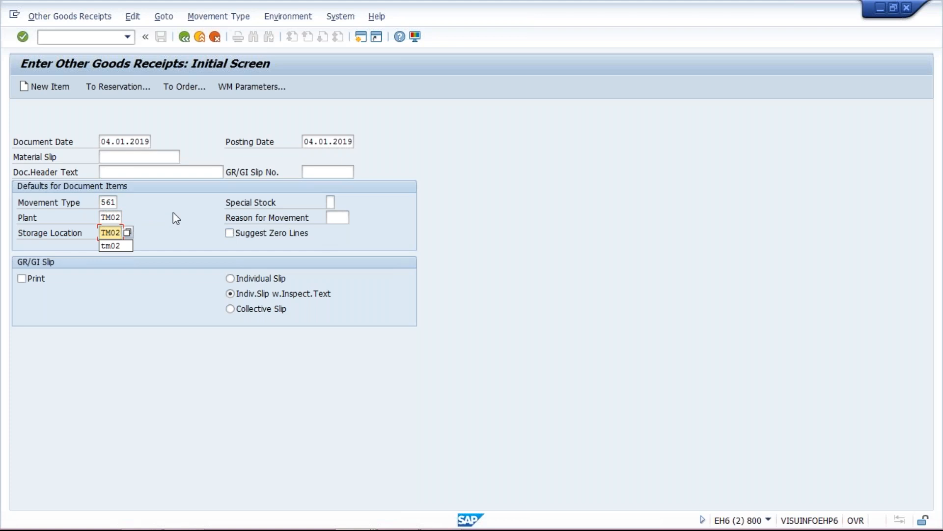
click(110, 233)
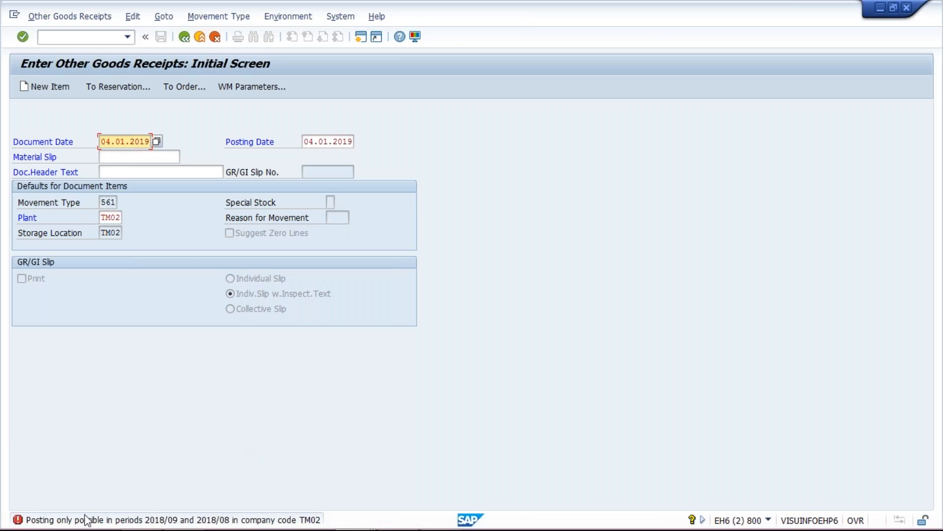
mouse_move(128, 516)
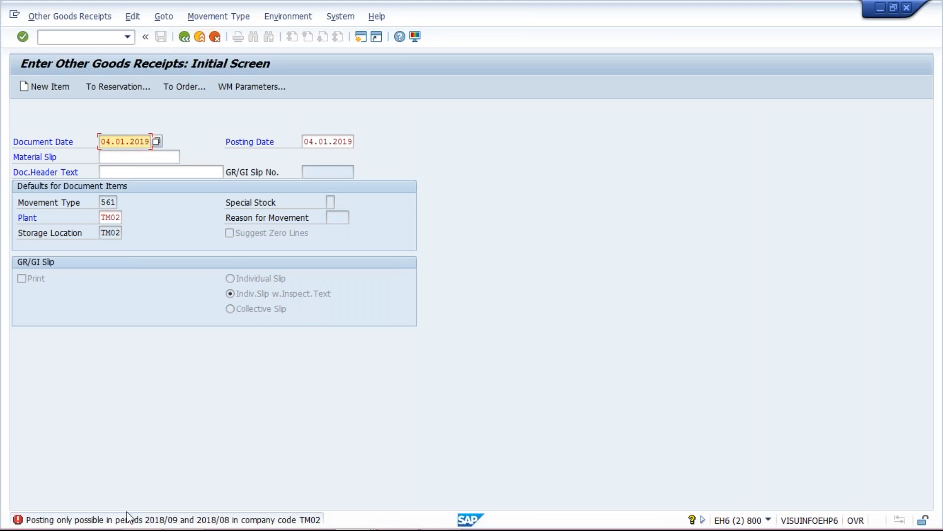
mouse_move(123, 522)
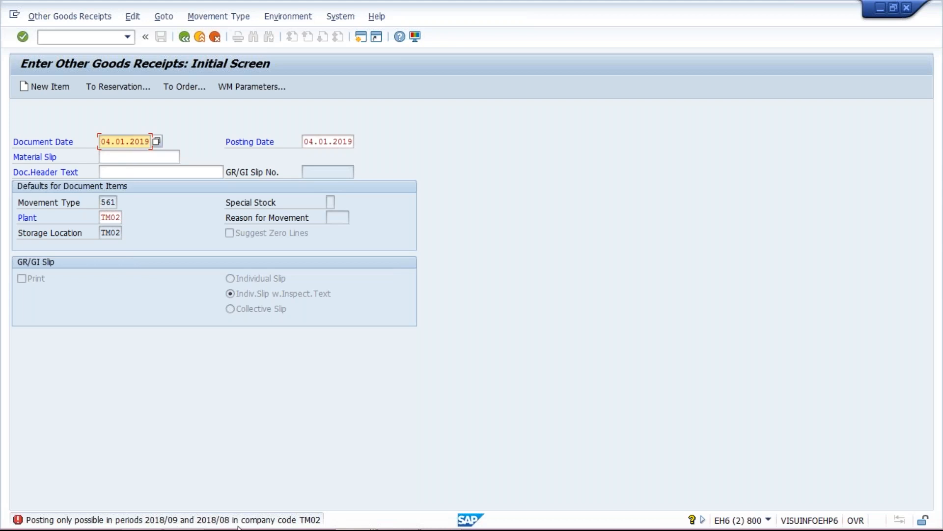
mouse_move(292, 525)
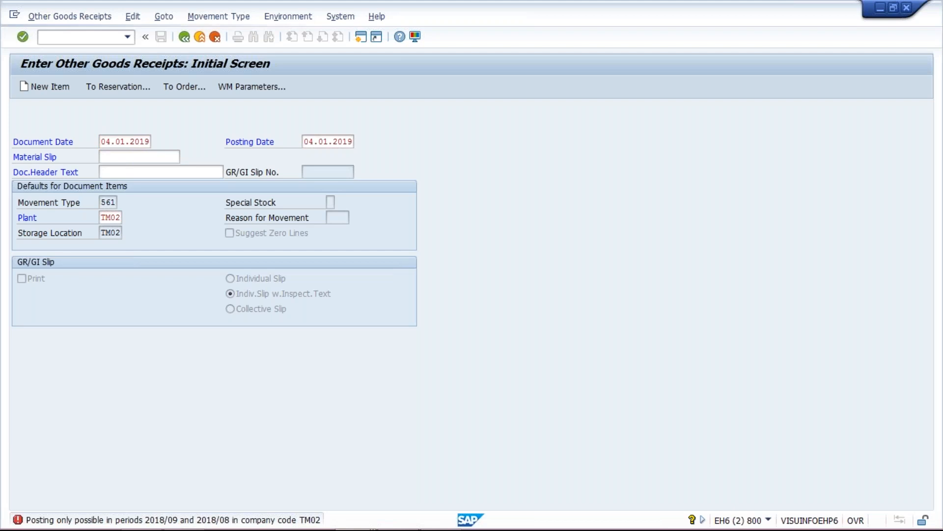
Read the error that posting is allowed only in 2018/09 and 2018/08, then clear it.
click(8, 520)
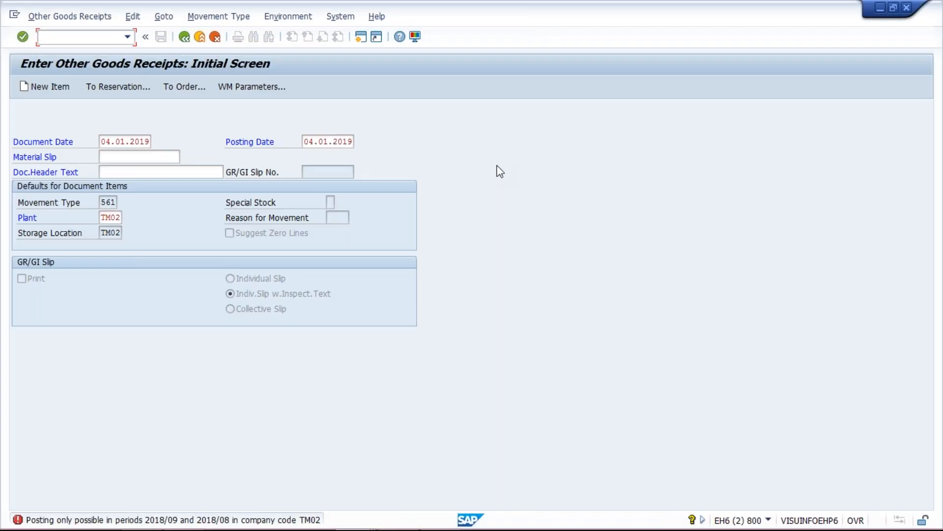
click(78, 37)
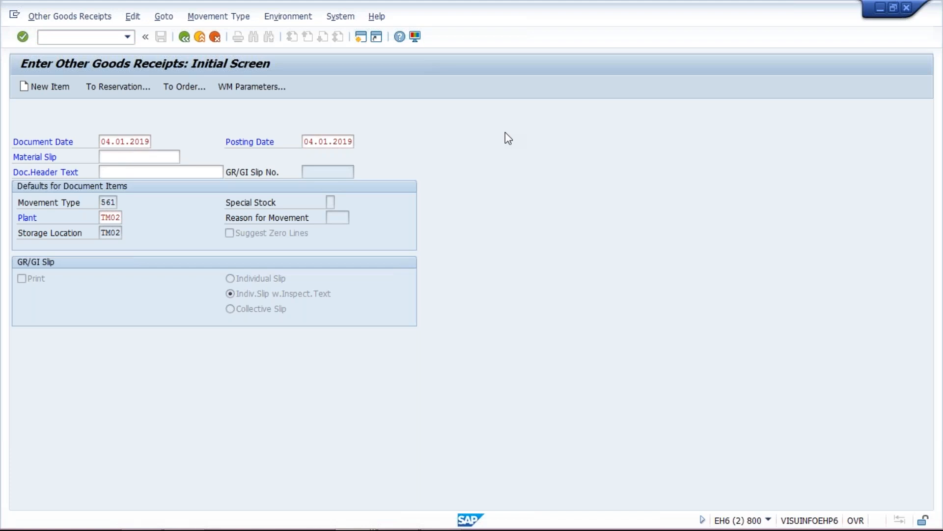
mouse_move(49, 38)
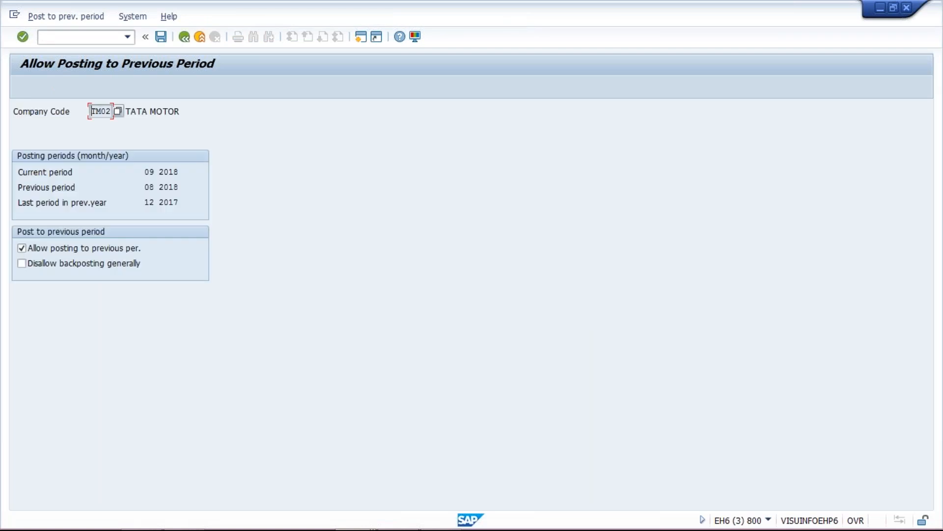
mouse_move(772, 48)
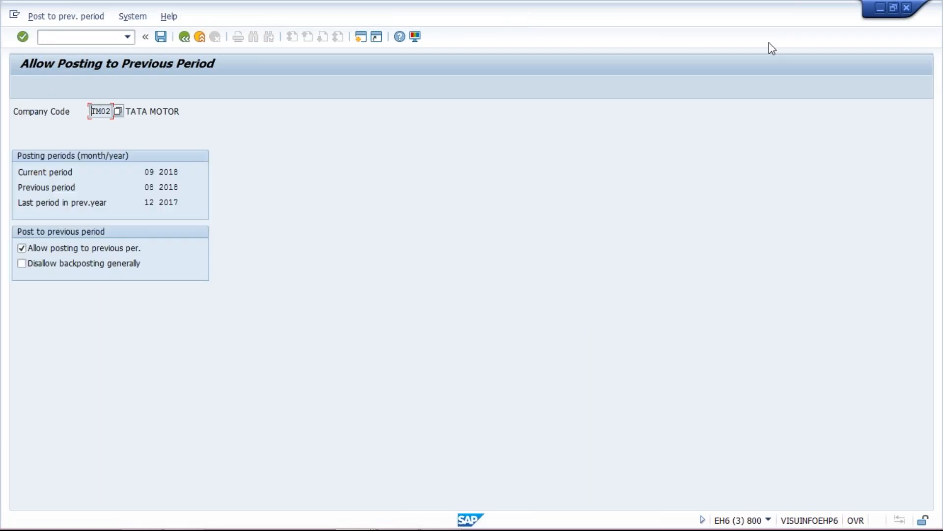
mouse_move(852, 24)
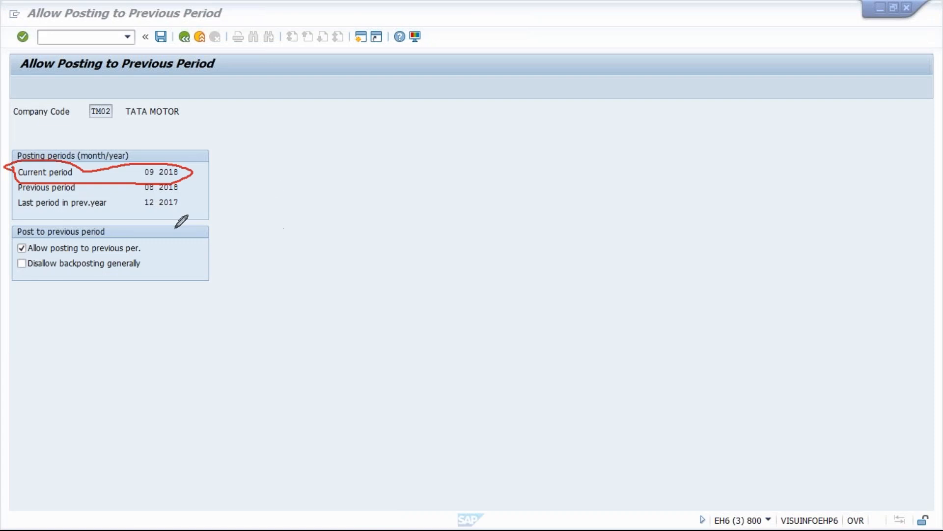
mouse_move(418, 351)
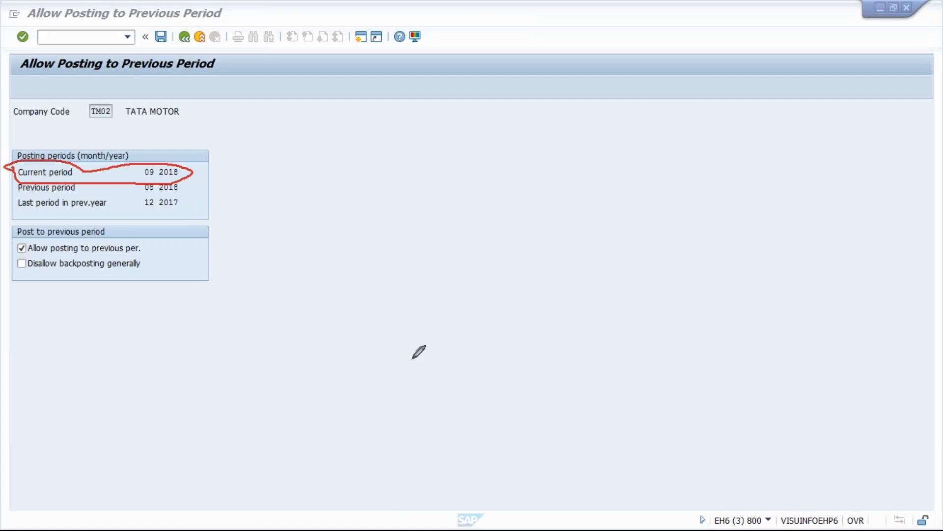
mouse_move(780, 446)
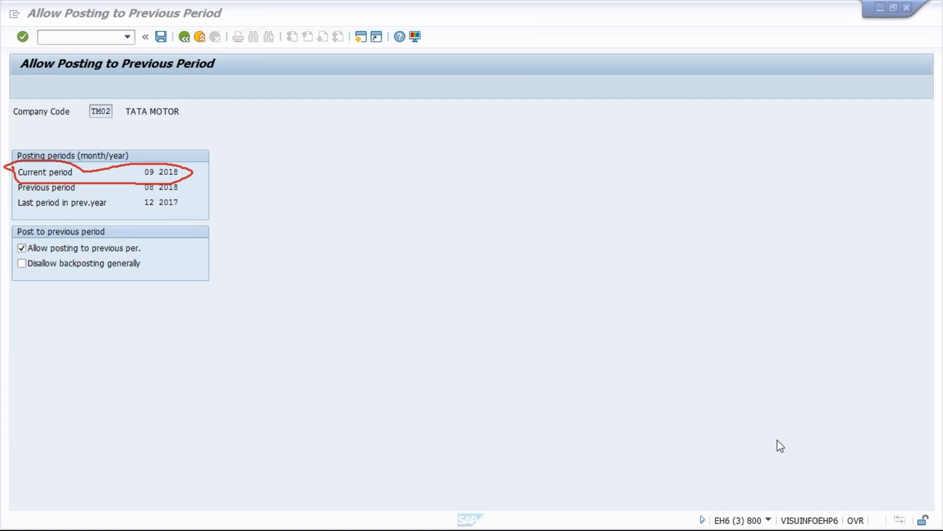
mouse_move(892, 450)
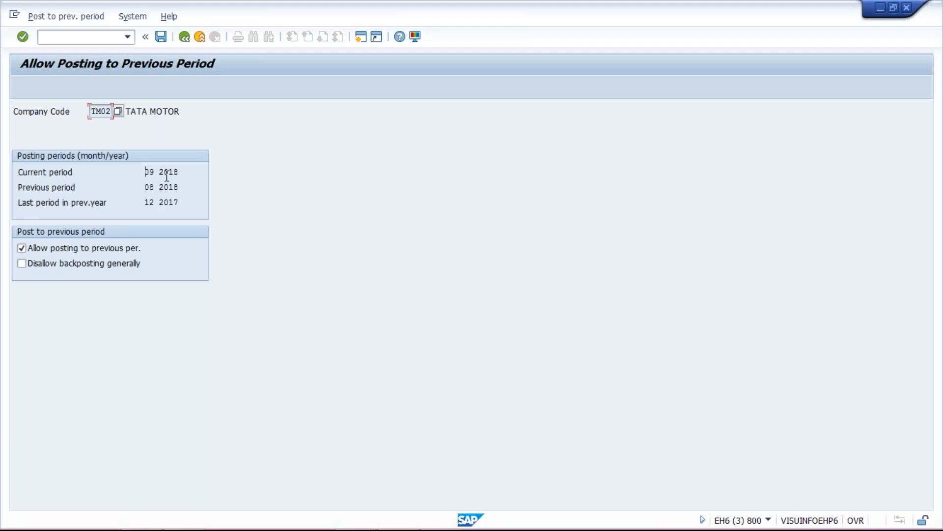
Call transaction /NMMPV from the command field.
click(148, 171)
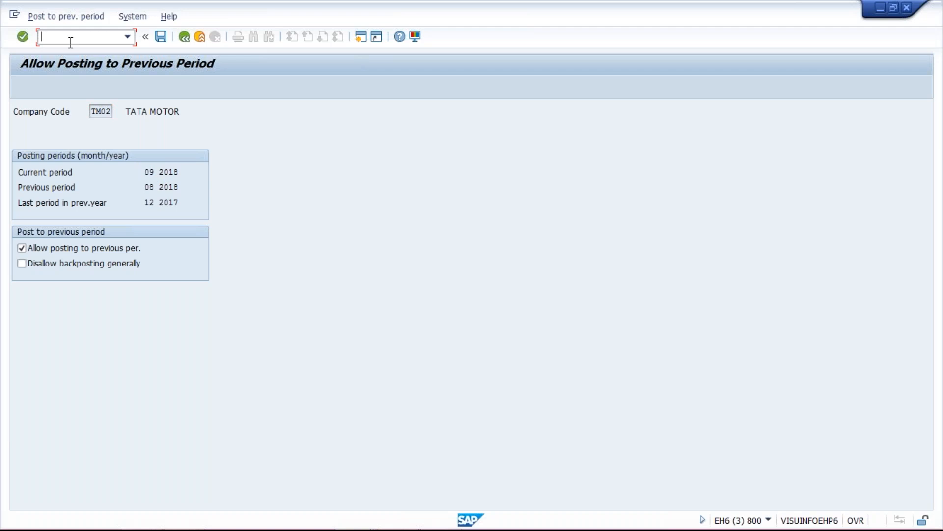
text(/N)
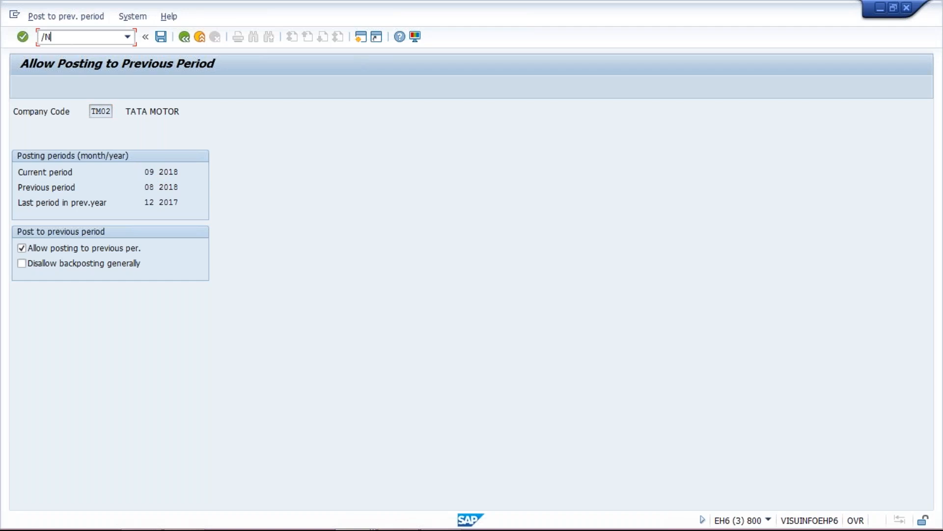
text(MMP)
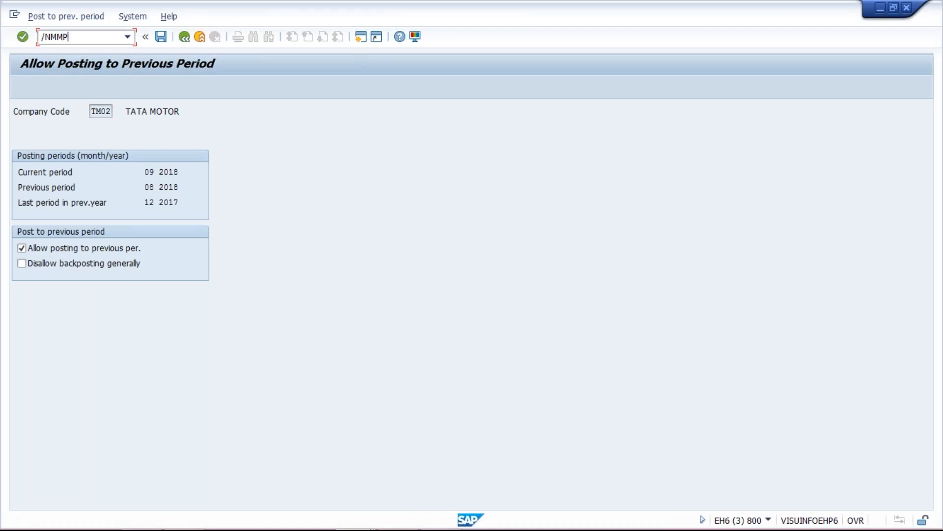
text(V)
text(TM)
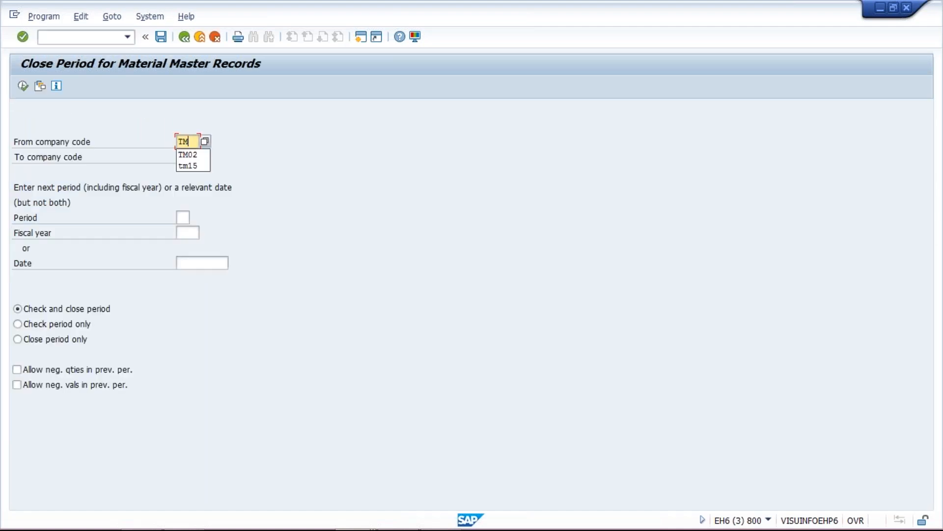
Enter company codes TM02 to TM02, period 10 and fiscal year 2018.
click(187, 155)
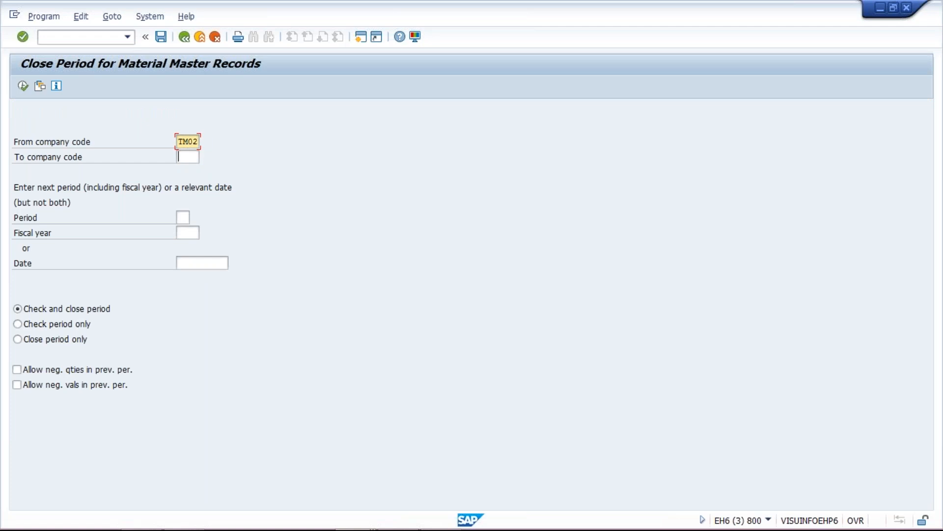
text(TM0)
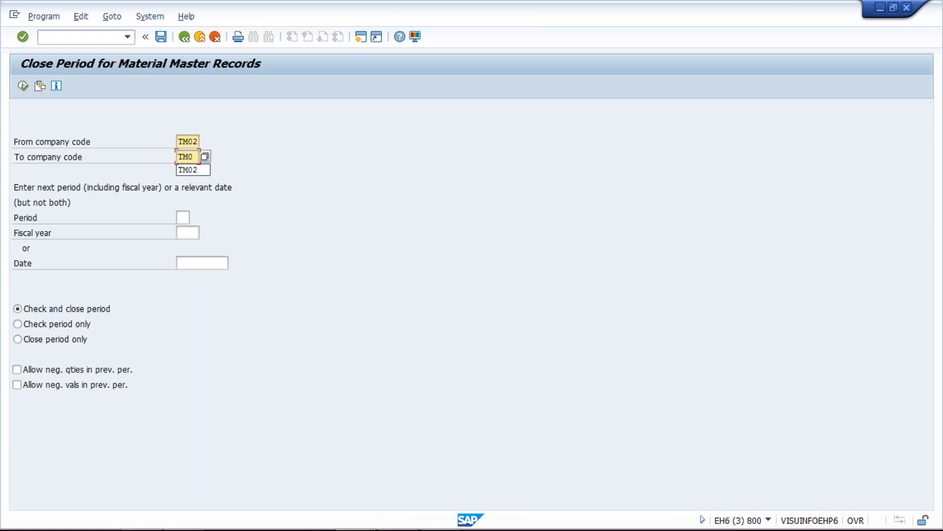
click(193, 170)
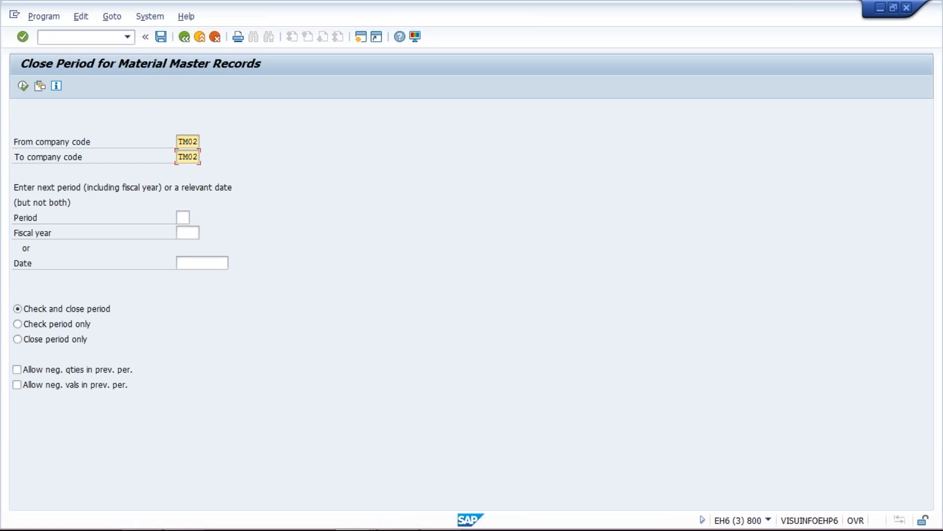
text(10)
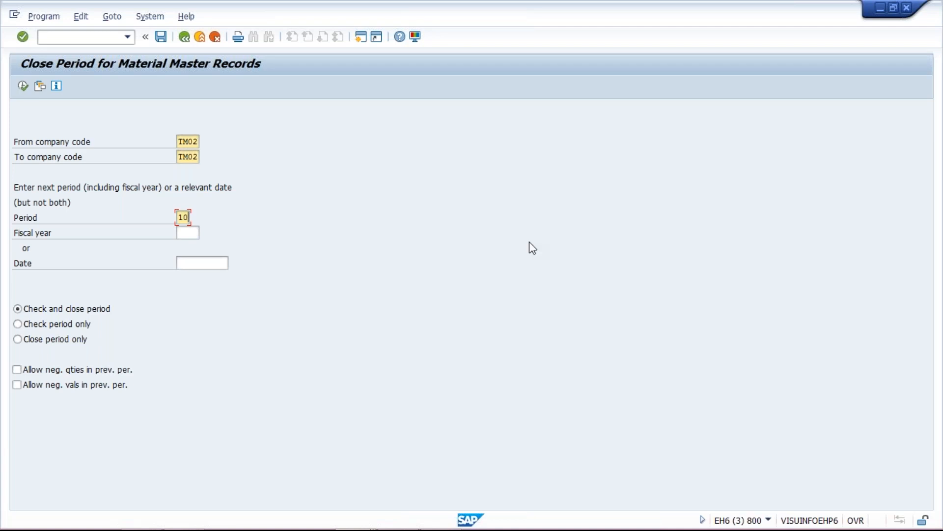
mouse_move(13, 191)
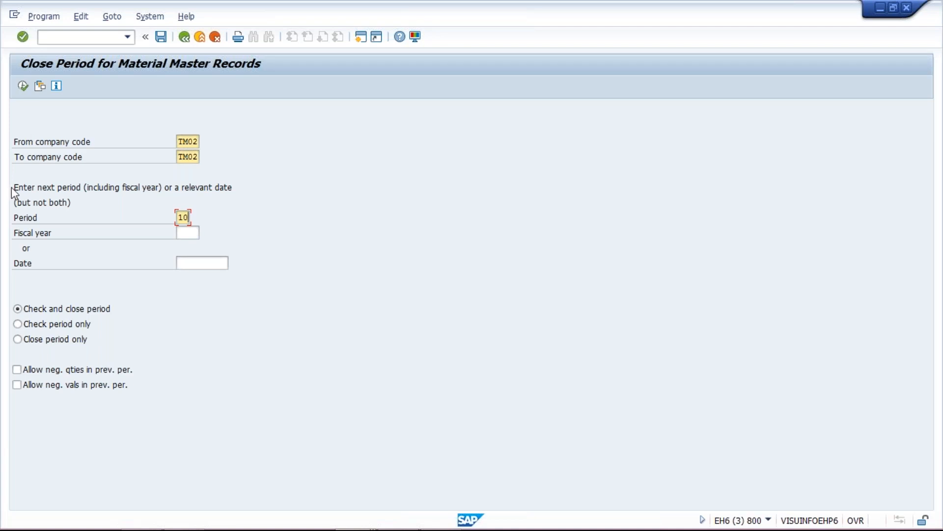
mouse_move(215, 235)
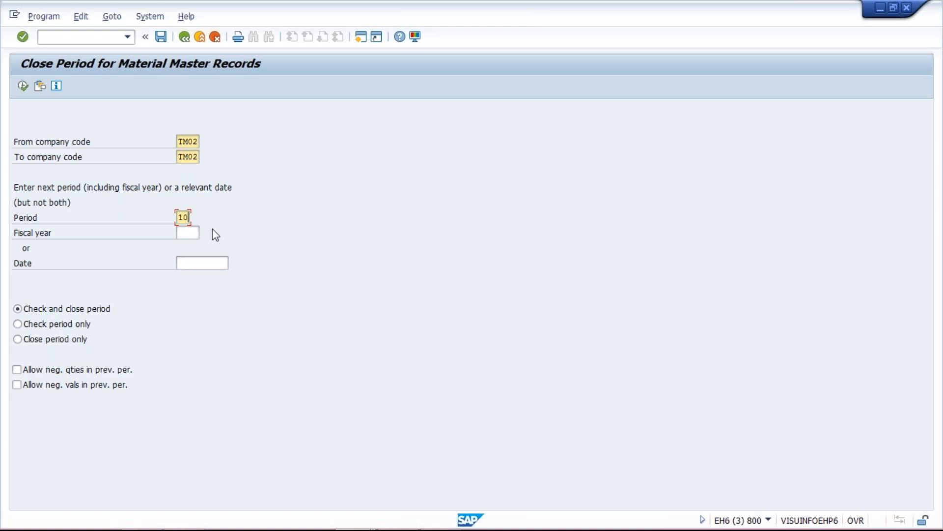
mouse_move(22, 70)
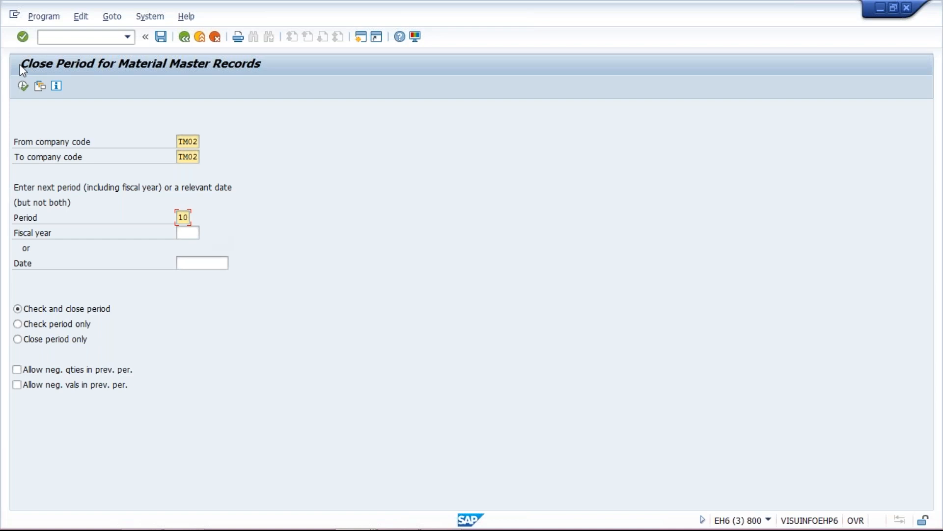
mouse_move(37, 81)
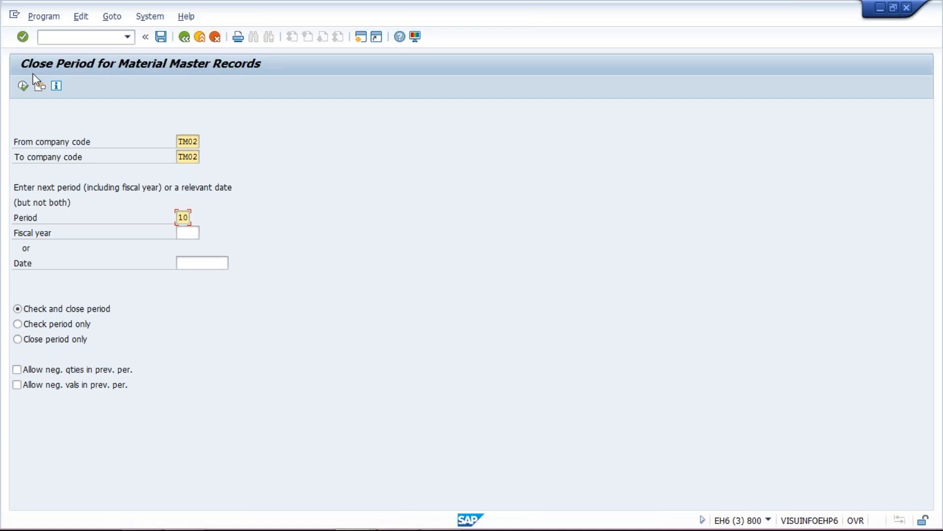
mouse_move(270, 85)
text(09)
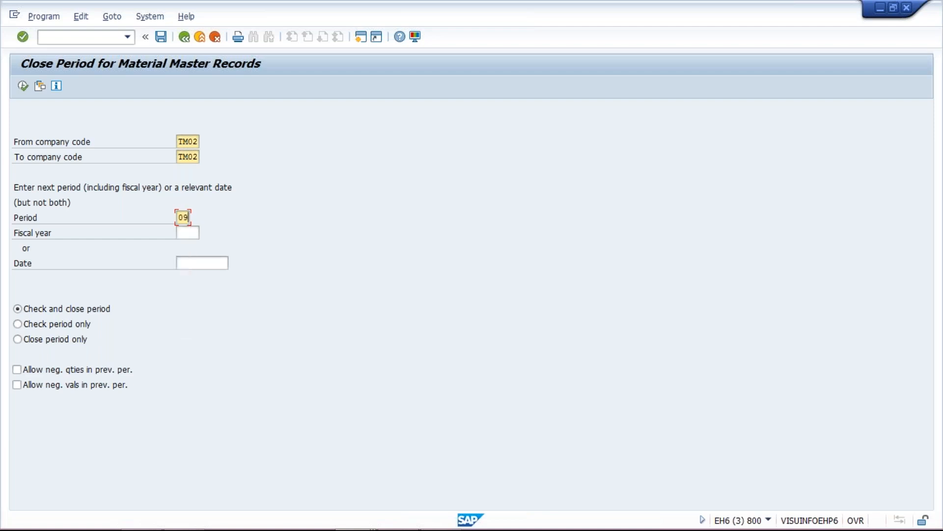
text(2018)
text(10)
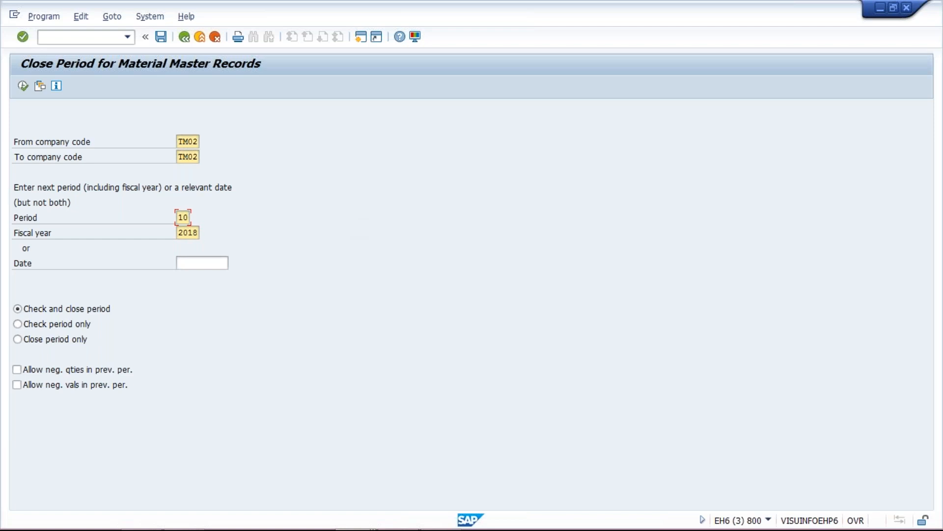
mouse_move(143, 327)
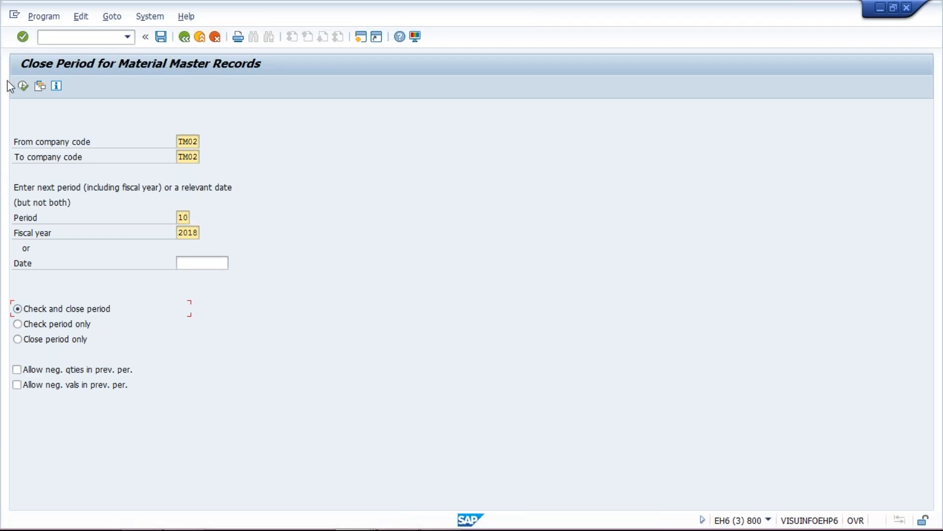
mouse_move(8, 95)
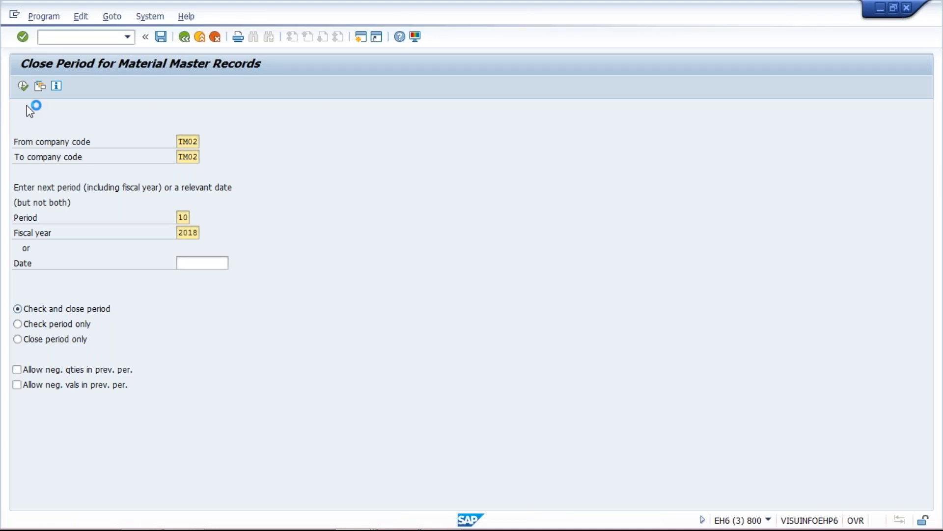
mouse_move(294, 139)
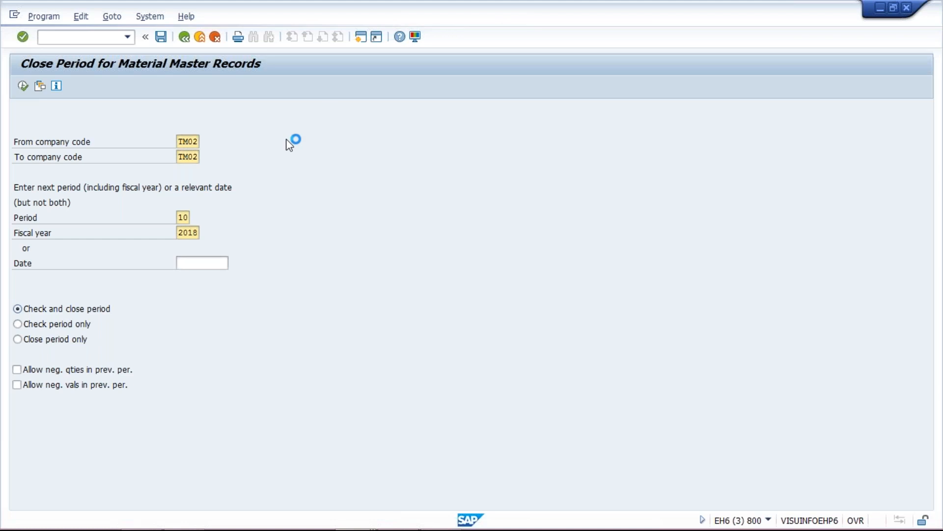
mouse_move(342, 188)
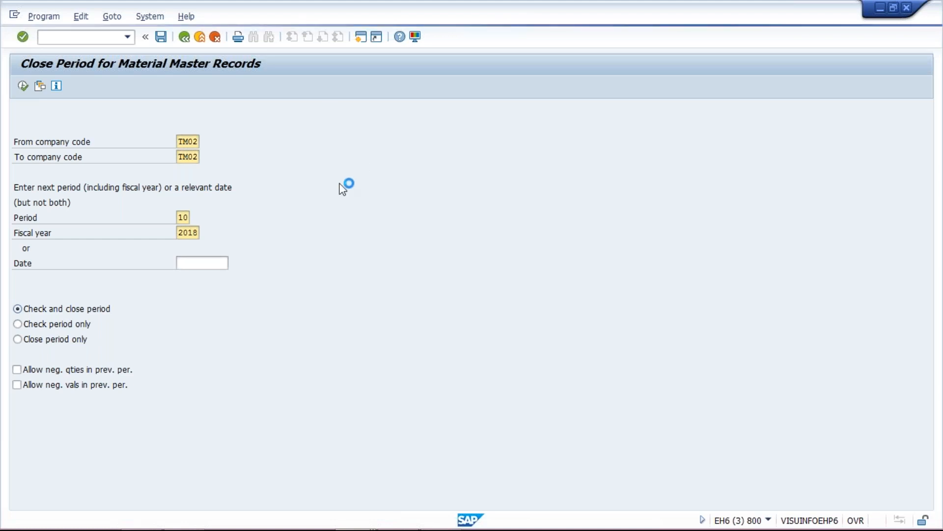
mouse_move(713, 369)
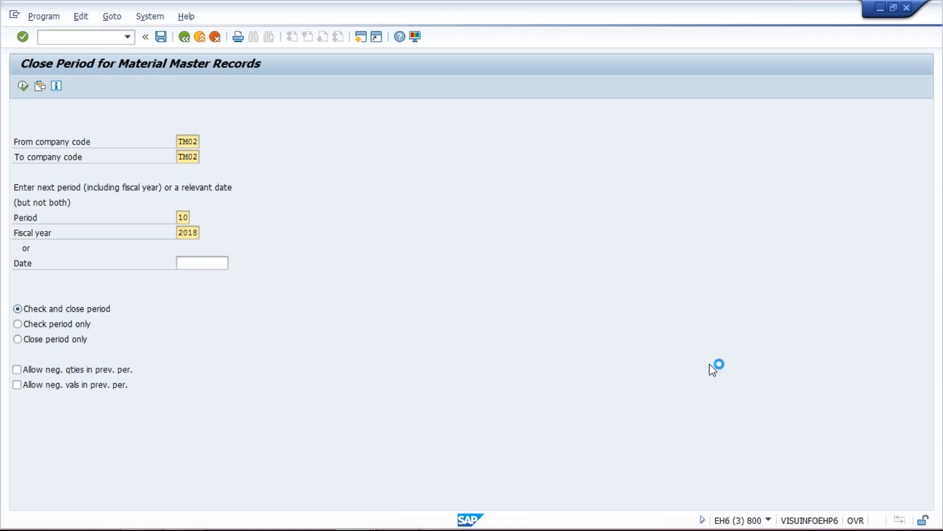
mouse_move(791, 469)
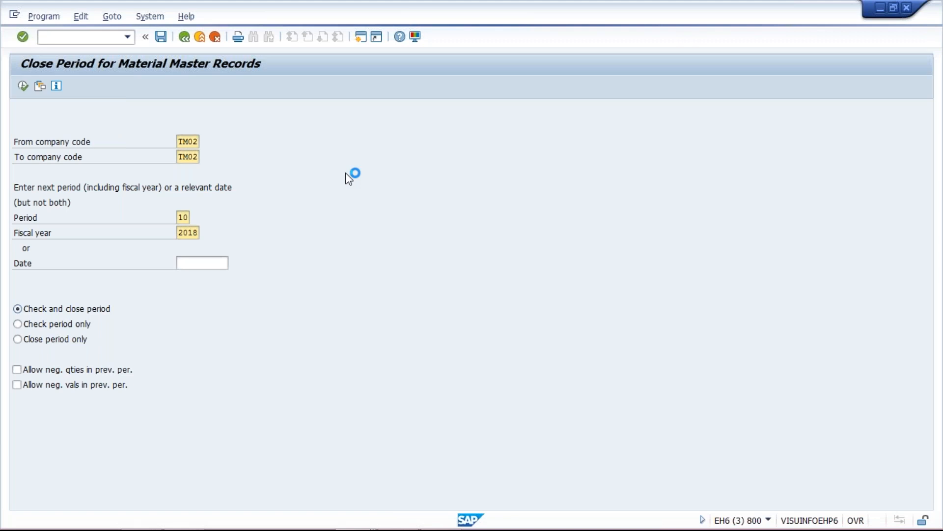
mouse_move(376, 240)
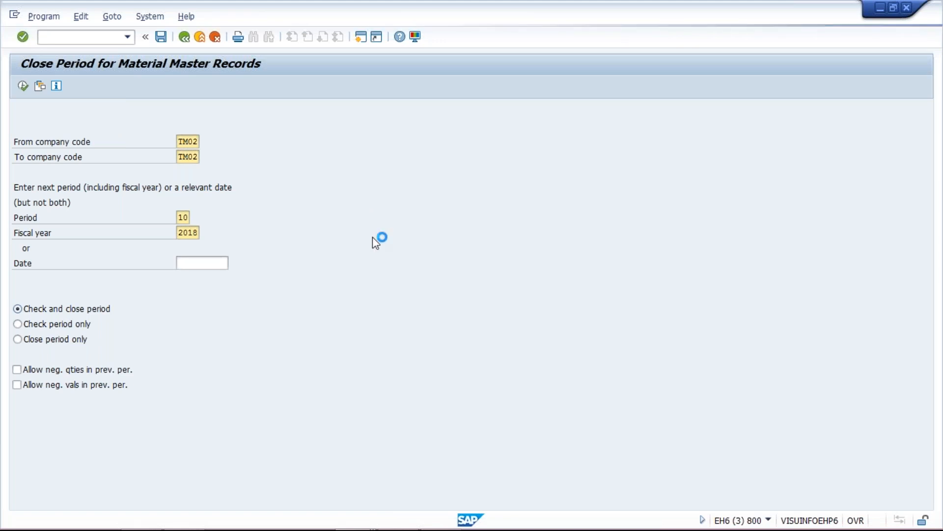
mouse_move(376, 493)
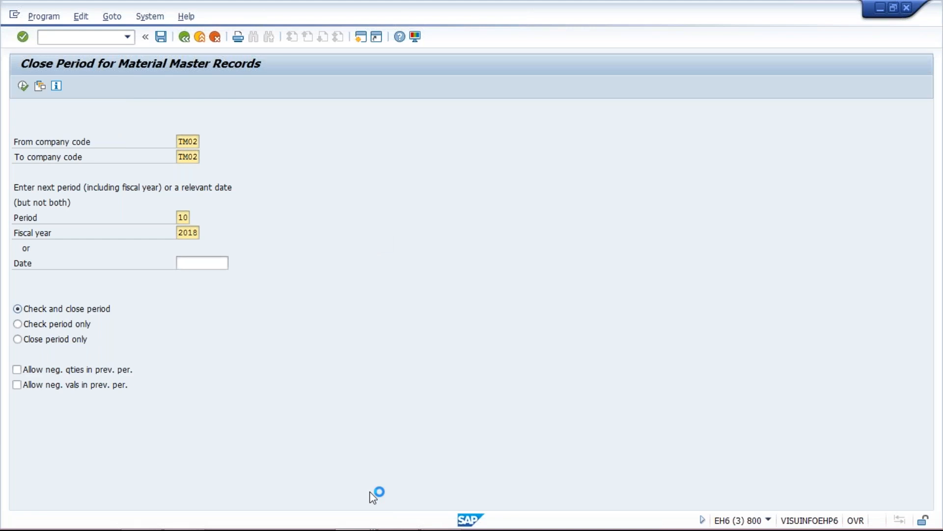
mouse_move(369, 515)
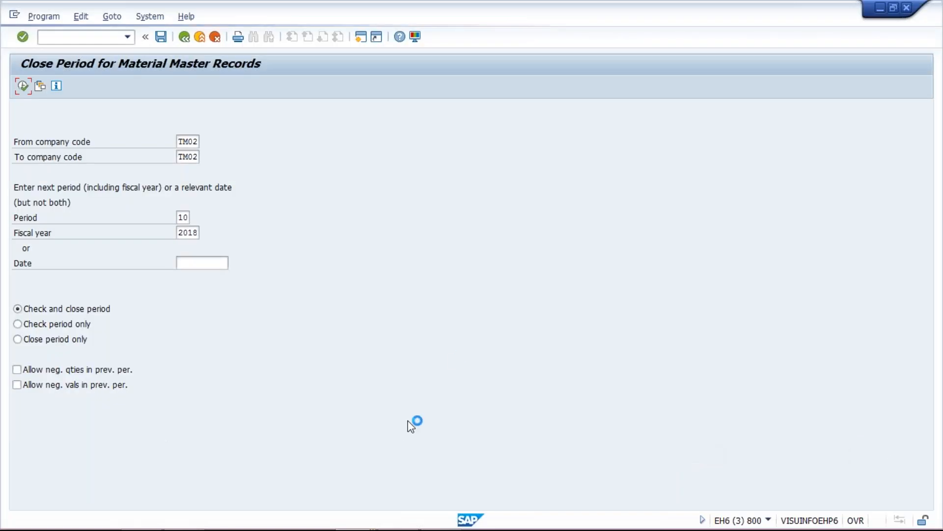
mouse_move(373, 384)
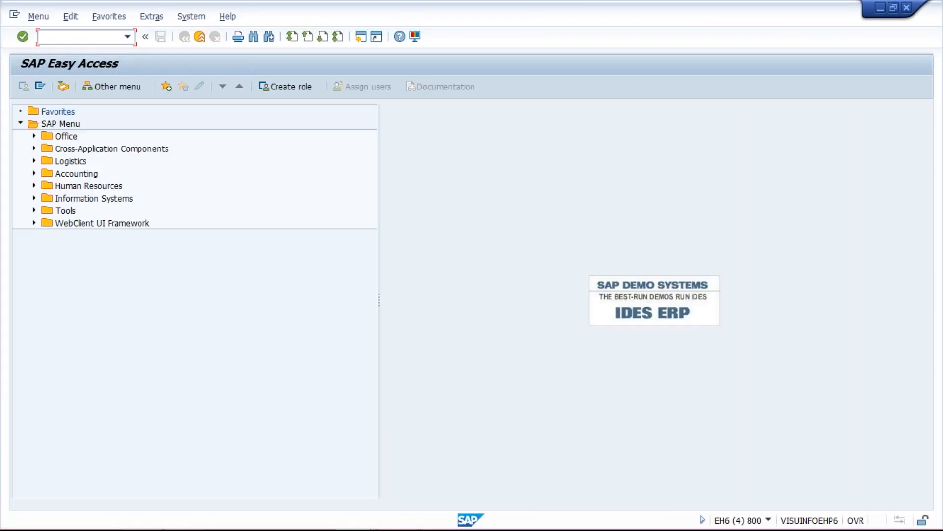
Log off with /NEX and log back on to the FICO system.
text(/NEX)
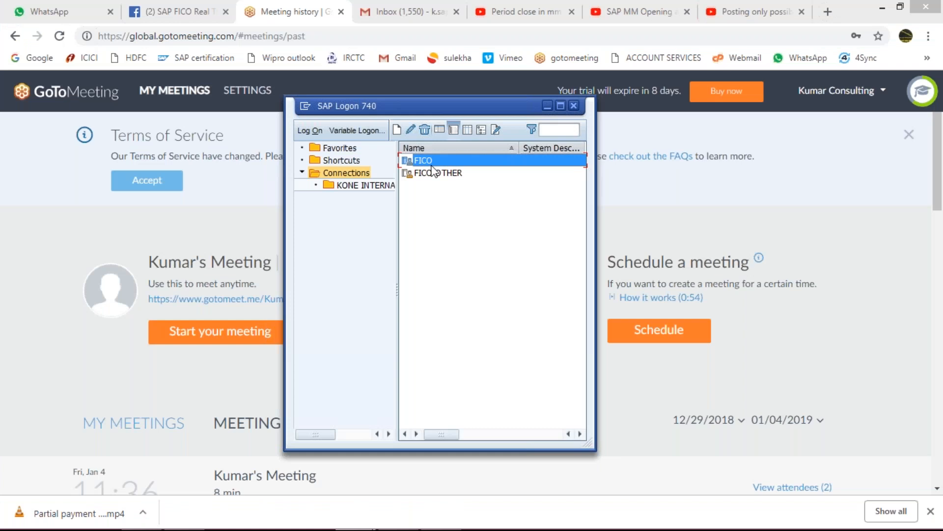
mouse_move(331, 17)
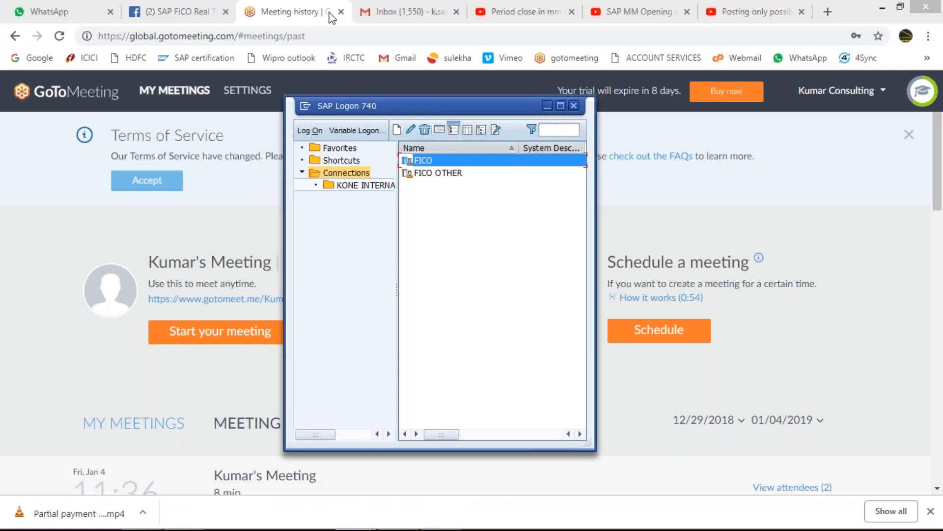
double_click(423, 159)
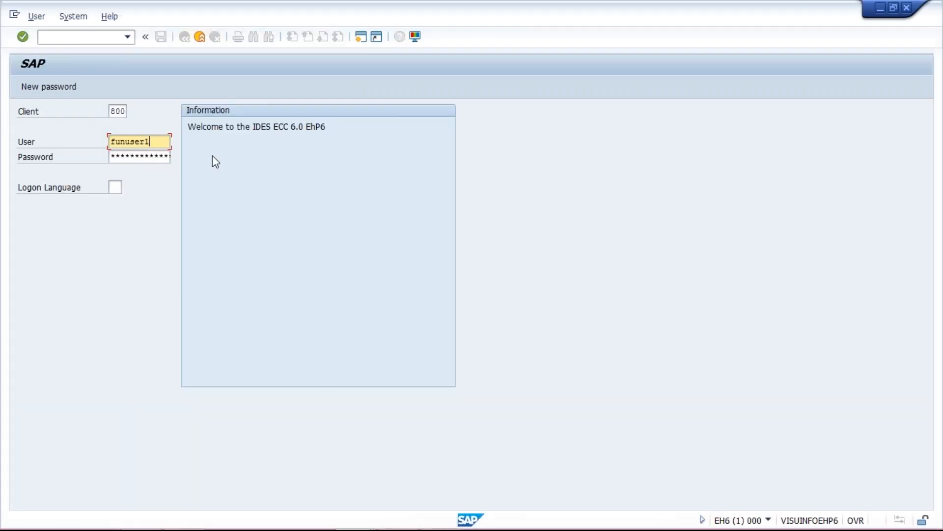
click(140, 157)
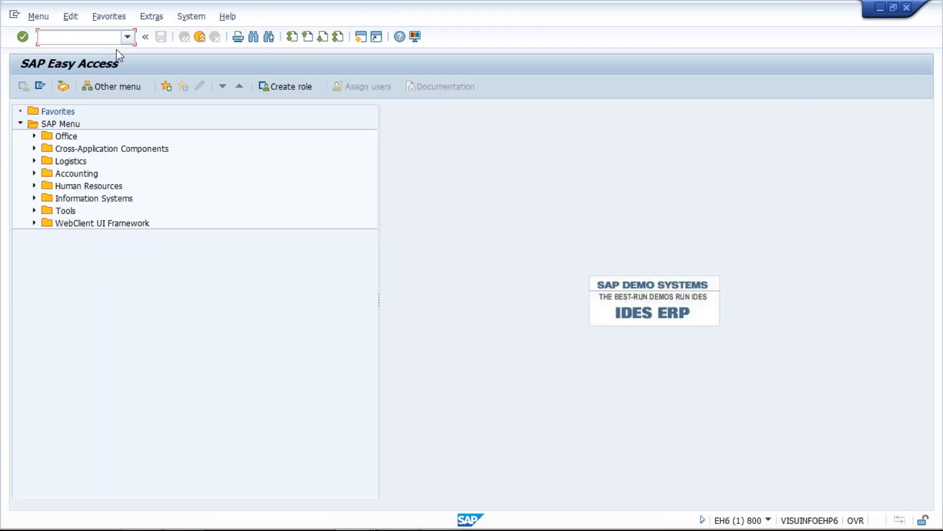
Run MMPV check-and-close for TM02 to TM02, period 10, fiscal year 2018.
text(/NMMPV)
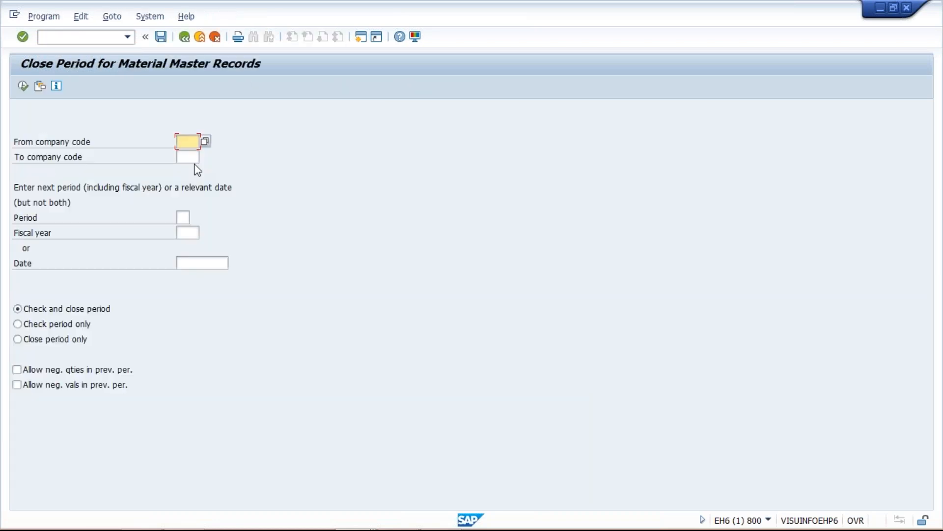
text(TM02)
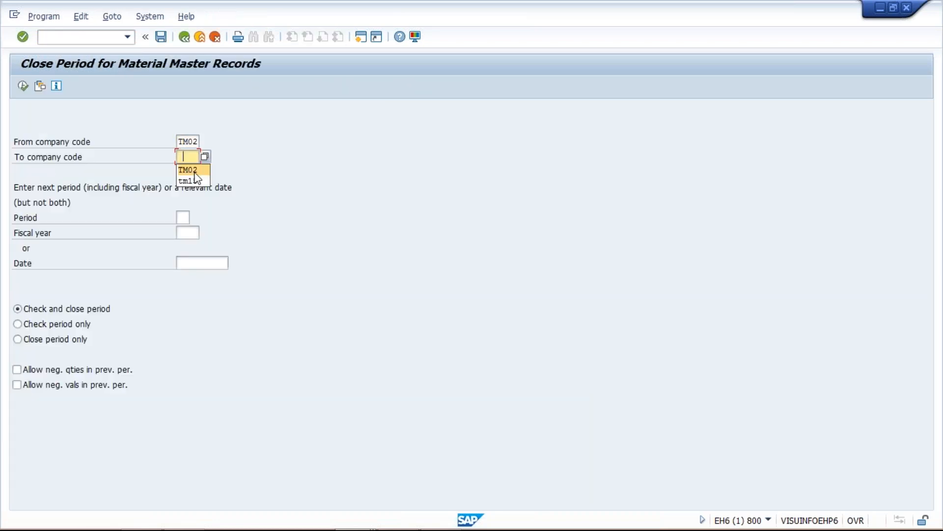
click(187, 169)
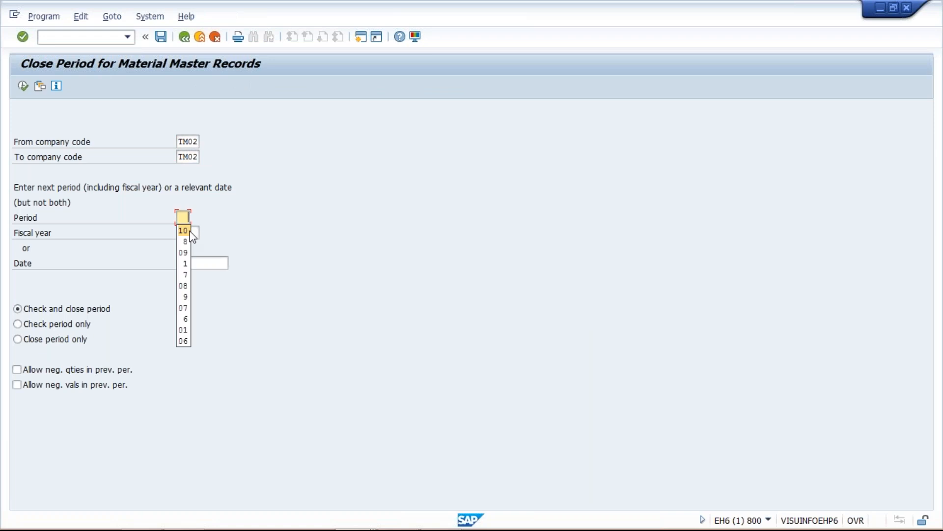
click(183, 230)
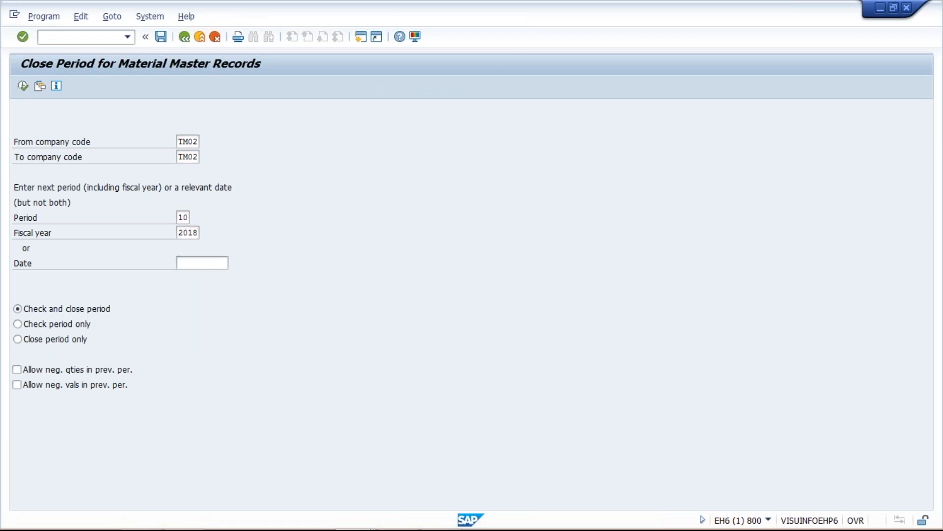
click(188, 141)
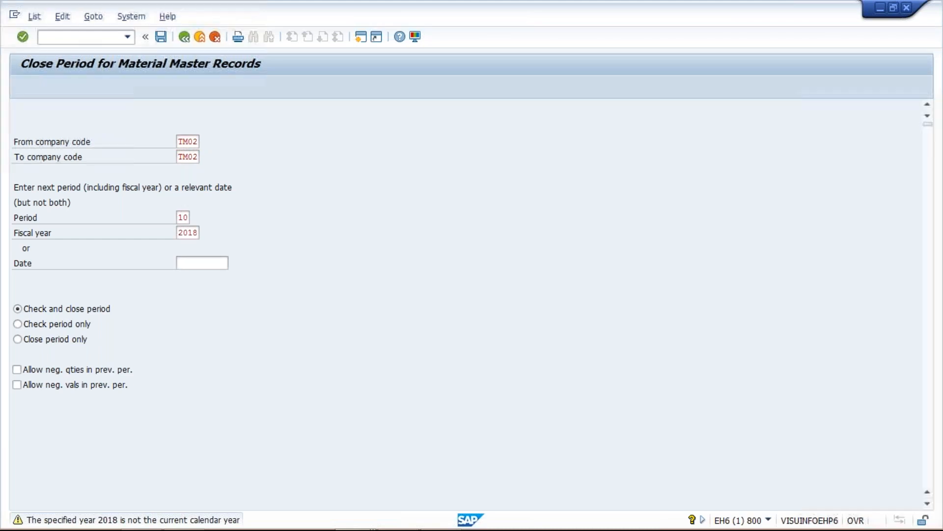
Accept the year warning to close TM02 into 10/2018, and enter nmmrv.
click(22, 36)
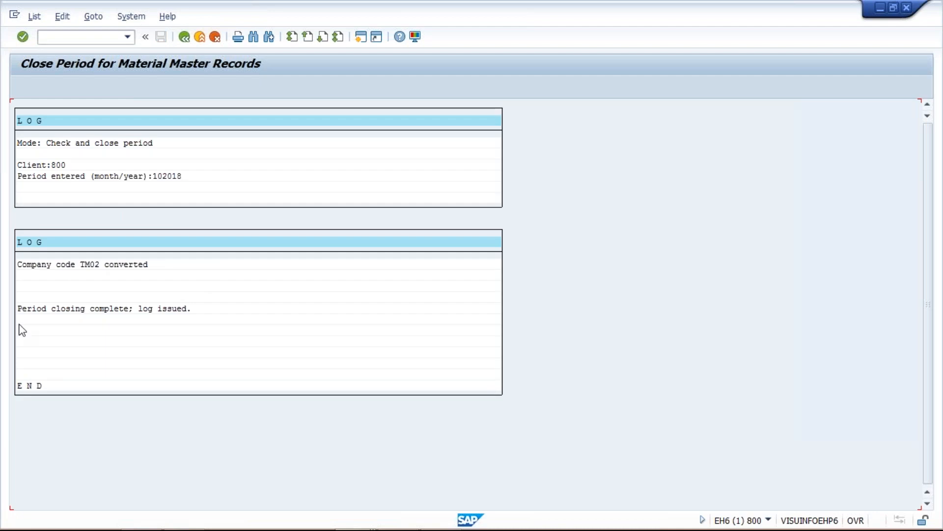
mouse_move(153, 319)
text(/)
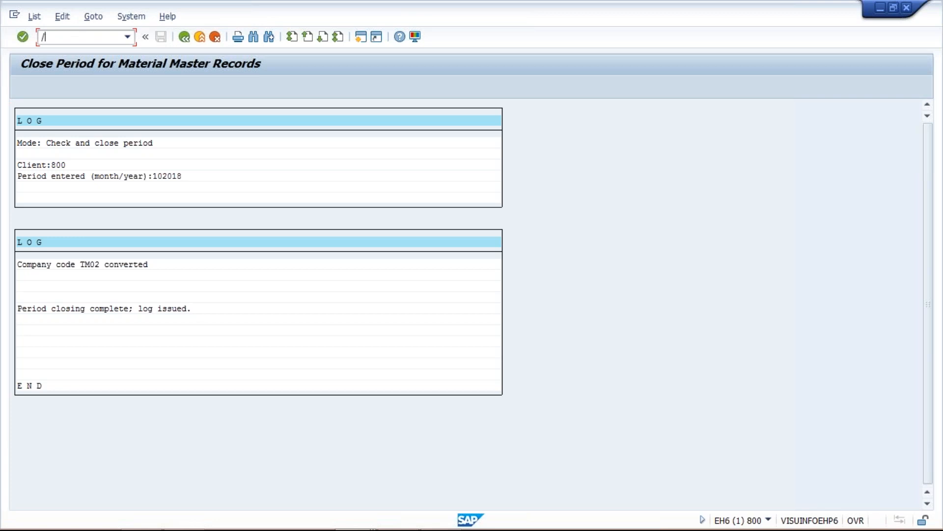
text(nmmrv)
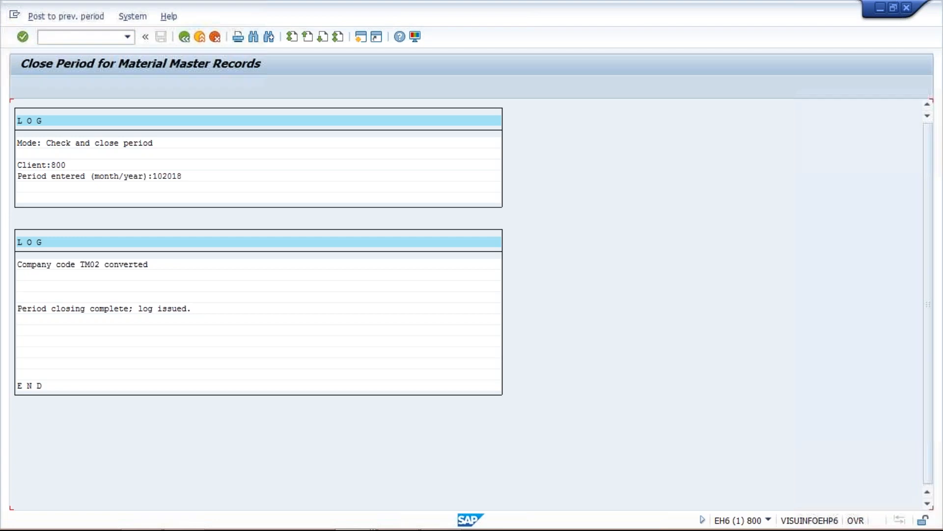
Display TM02's posting periods in MMRV: current 10/2018, previous 09/2018.
click(66, 15)
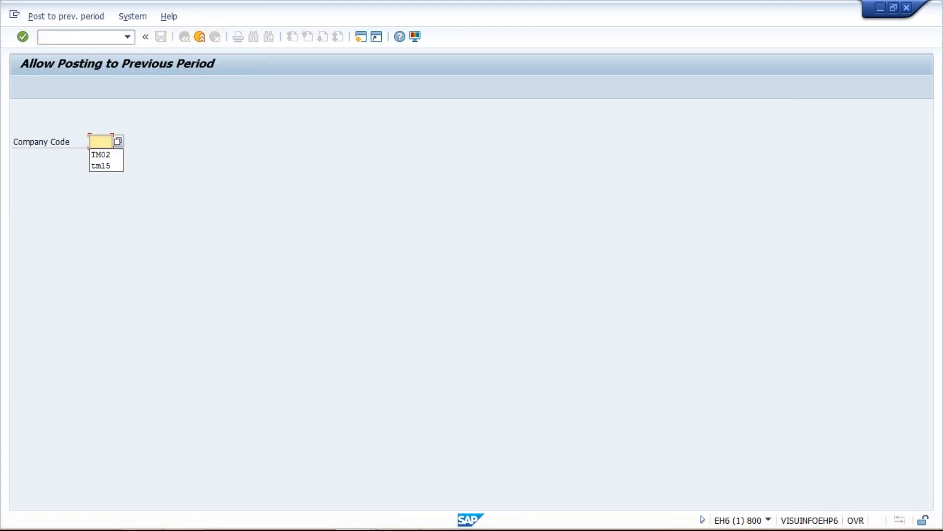
click(100, 155)
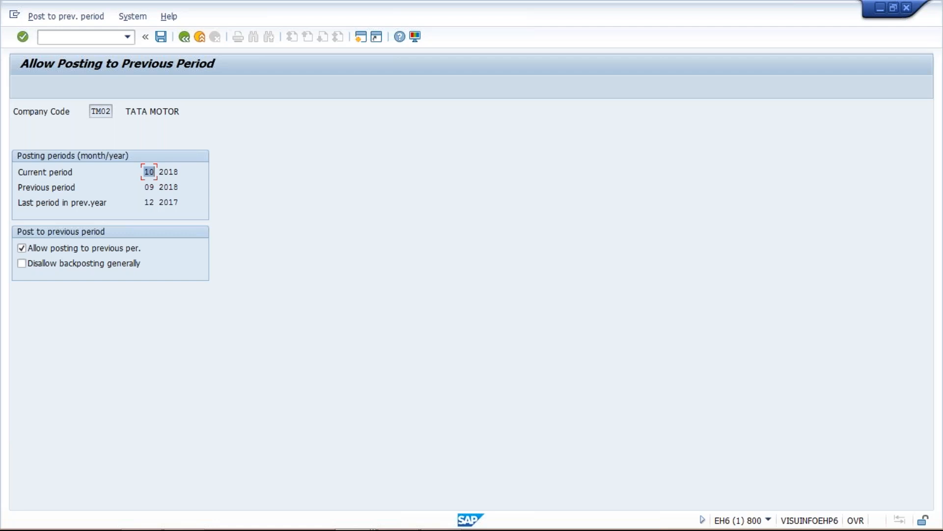
mouse_move(810, 460)
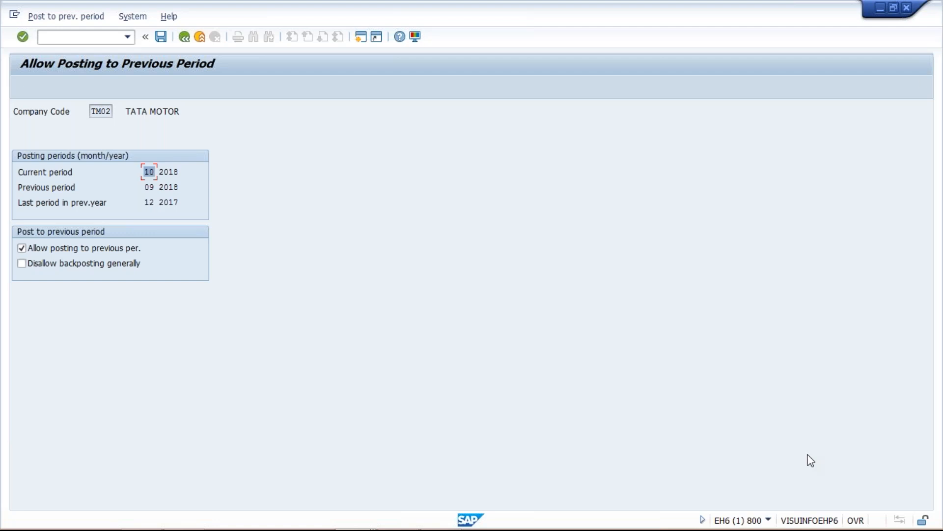